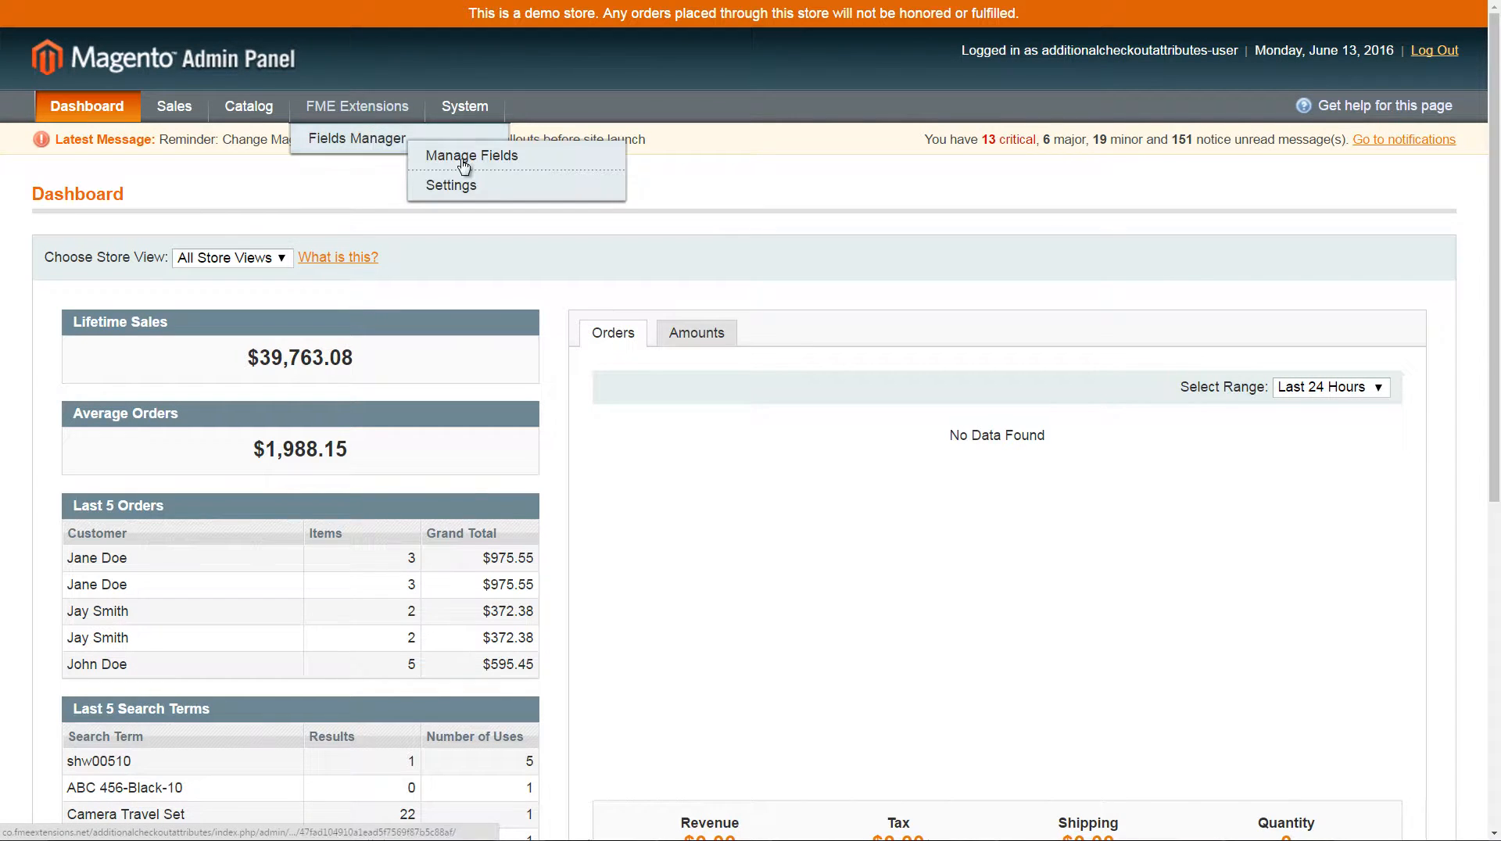
# Step: Go to Manage Fields and start a new custom checkout field
pyautogui.click(471, 155)
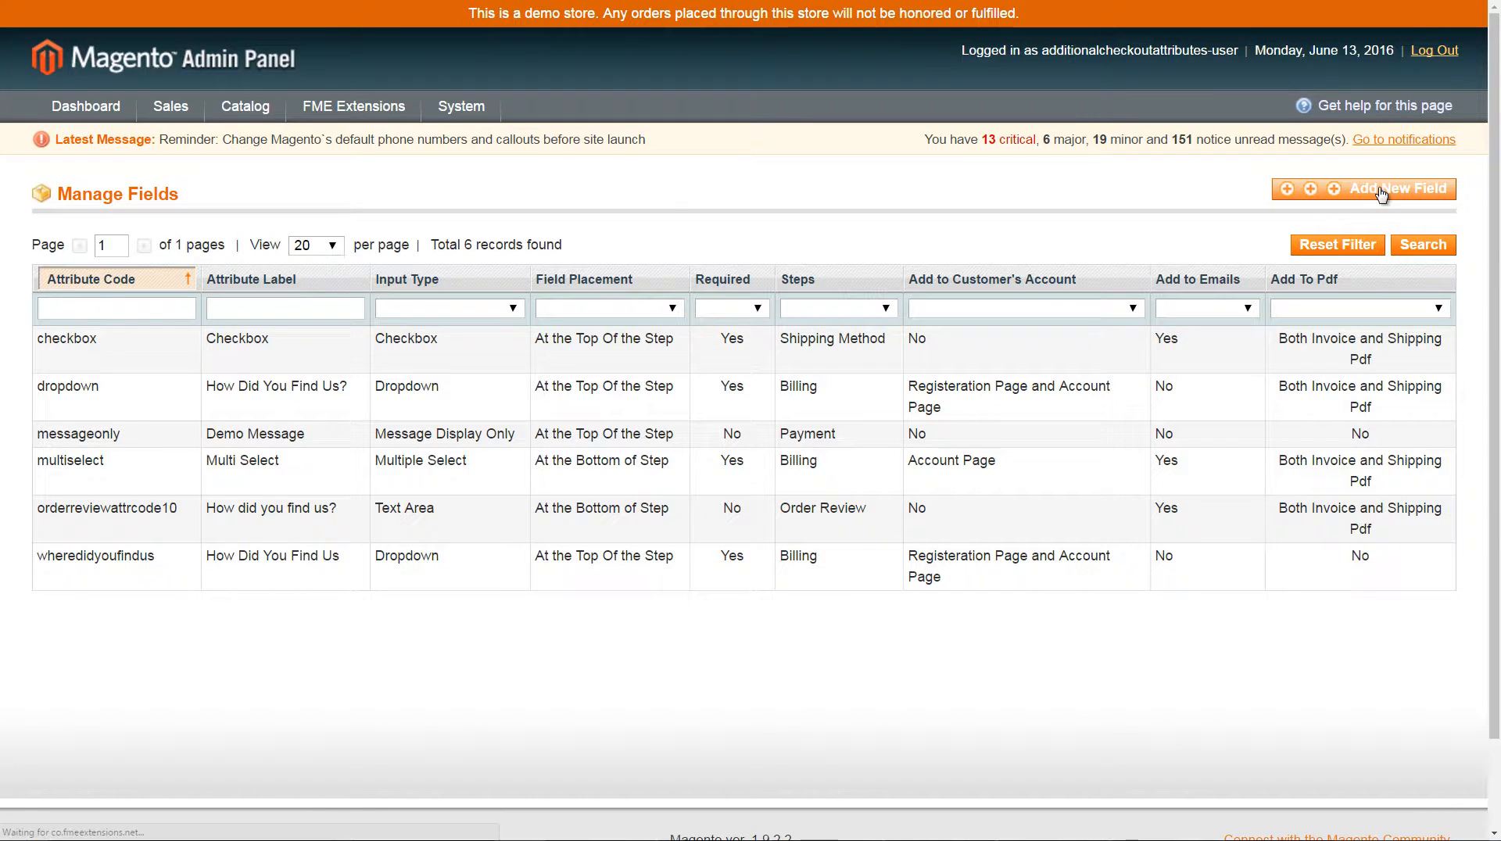
pyautogui.click(1395, 190)
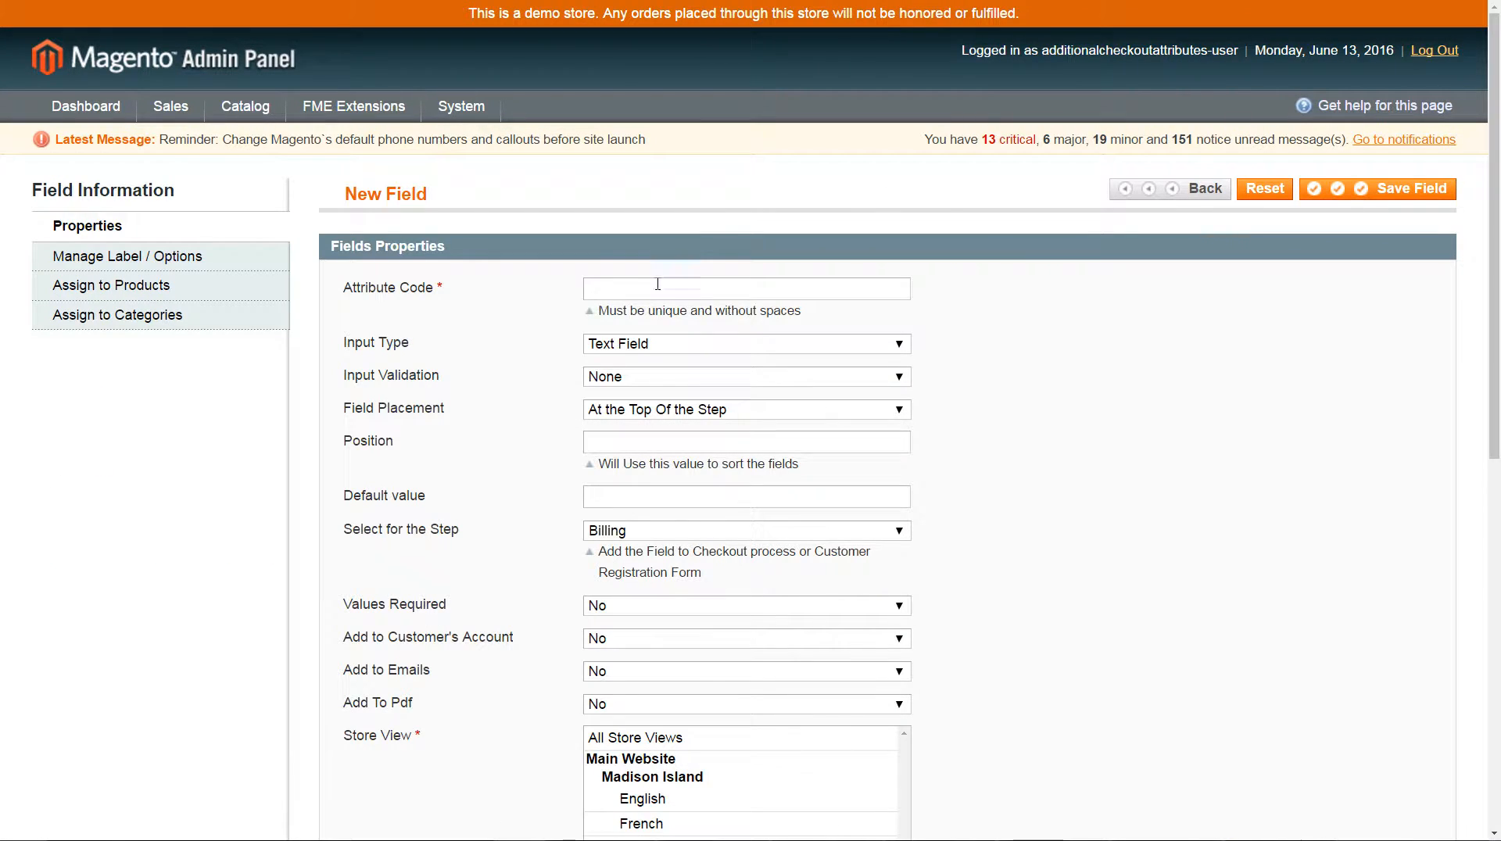
# Step: Name the attribute 'customersource', make it a Dropdown placed at the top of the step
pyautogui.write('customersource')
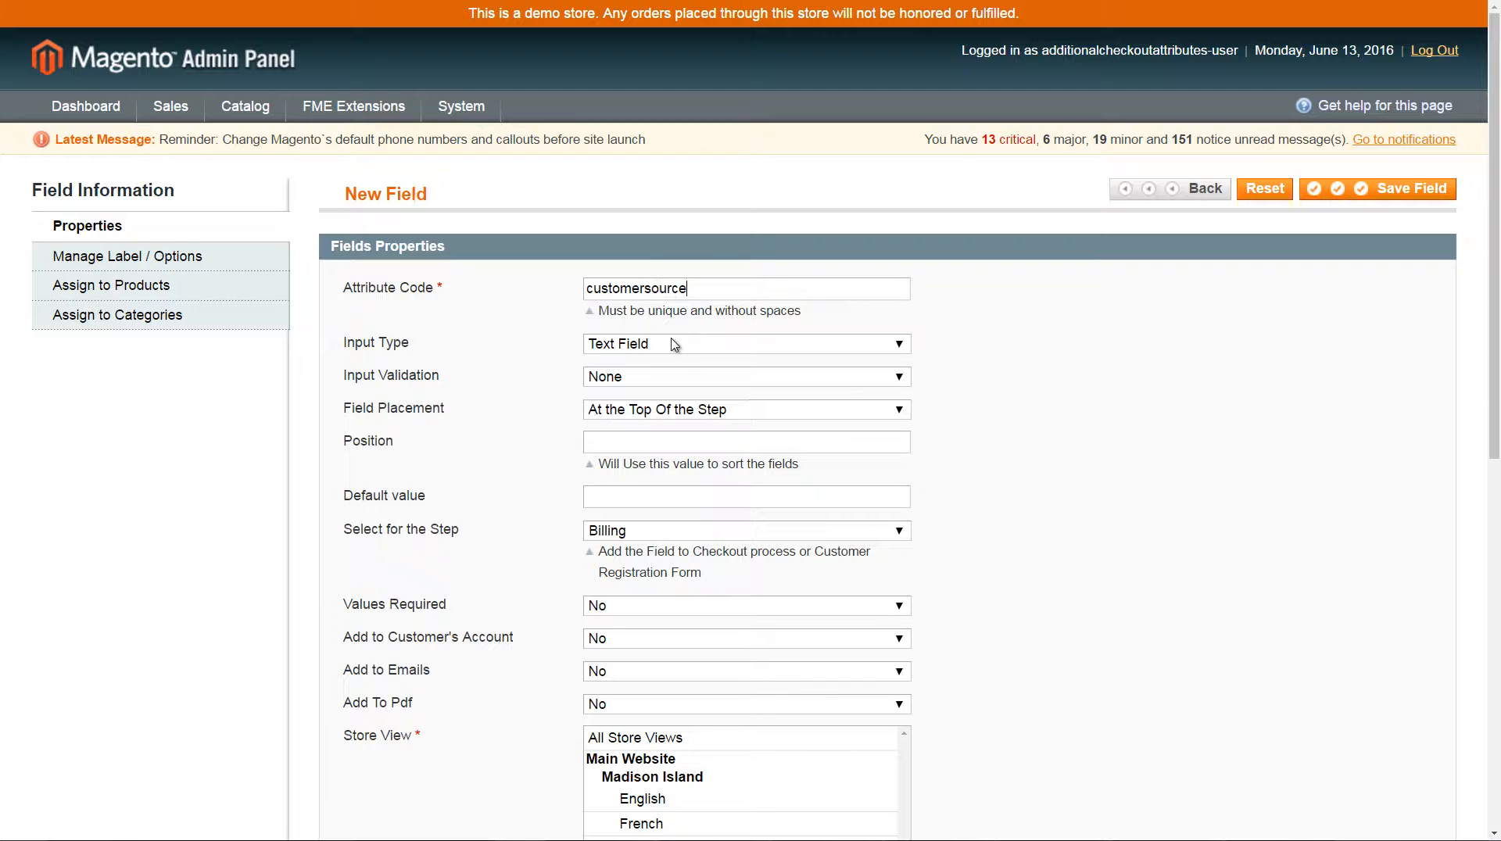
pyautogui.click(746, 344)
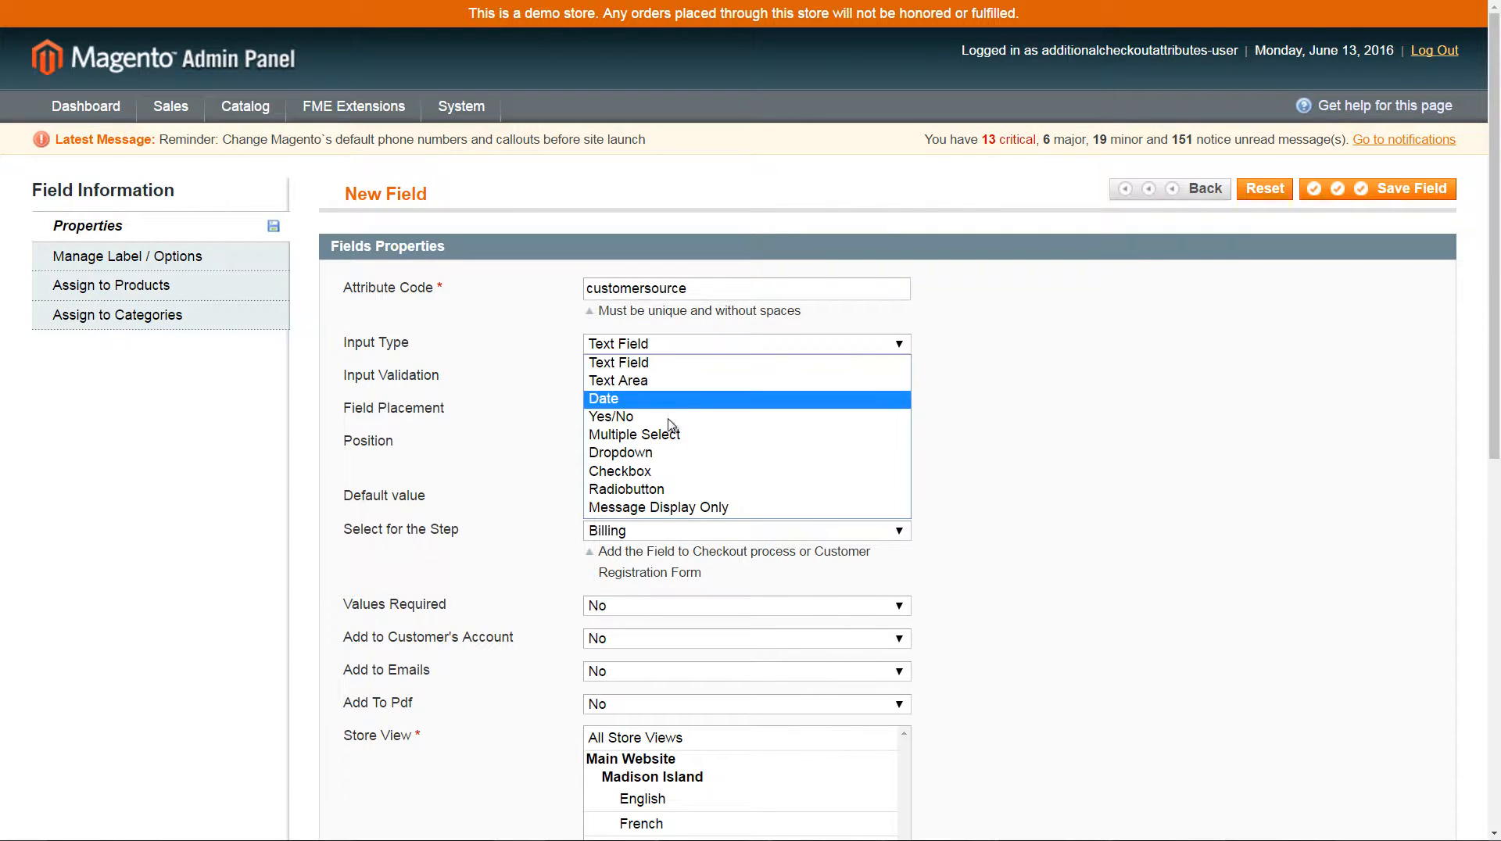
pyautogui.click(620, 452)
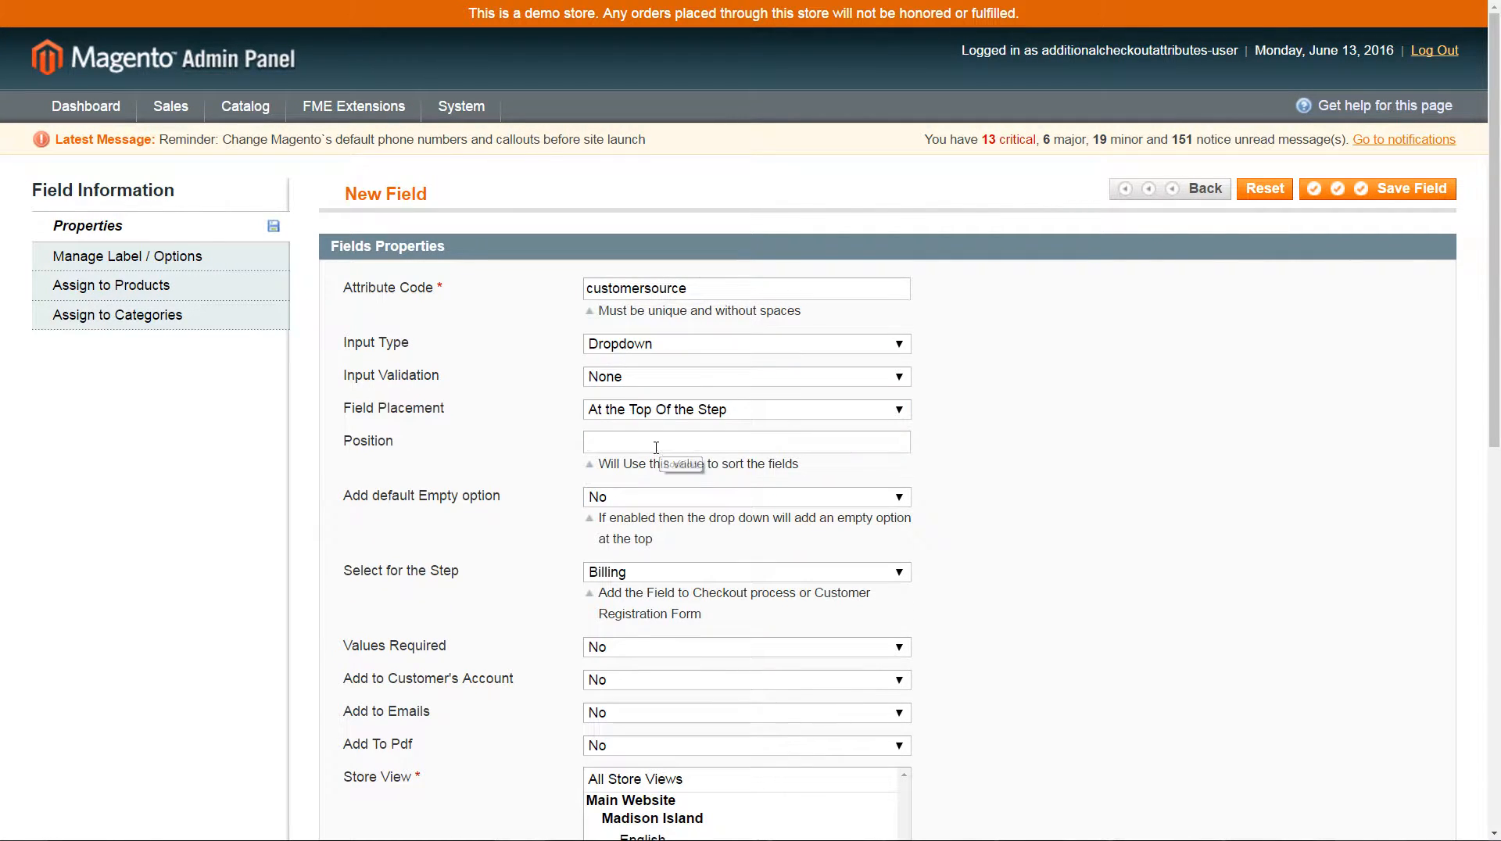
pyautogui.click(745, 408)
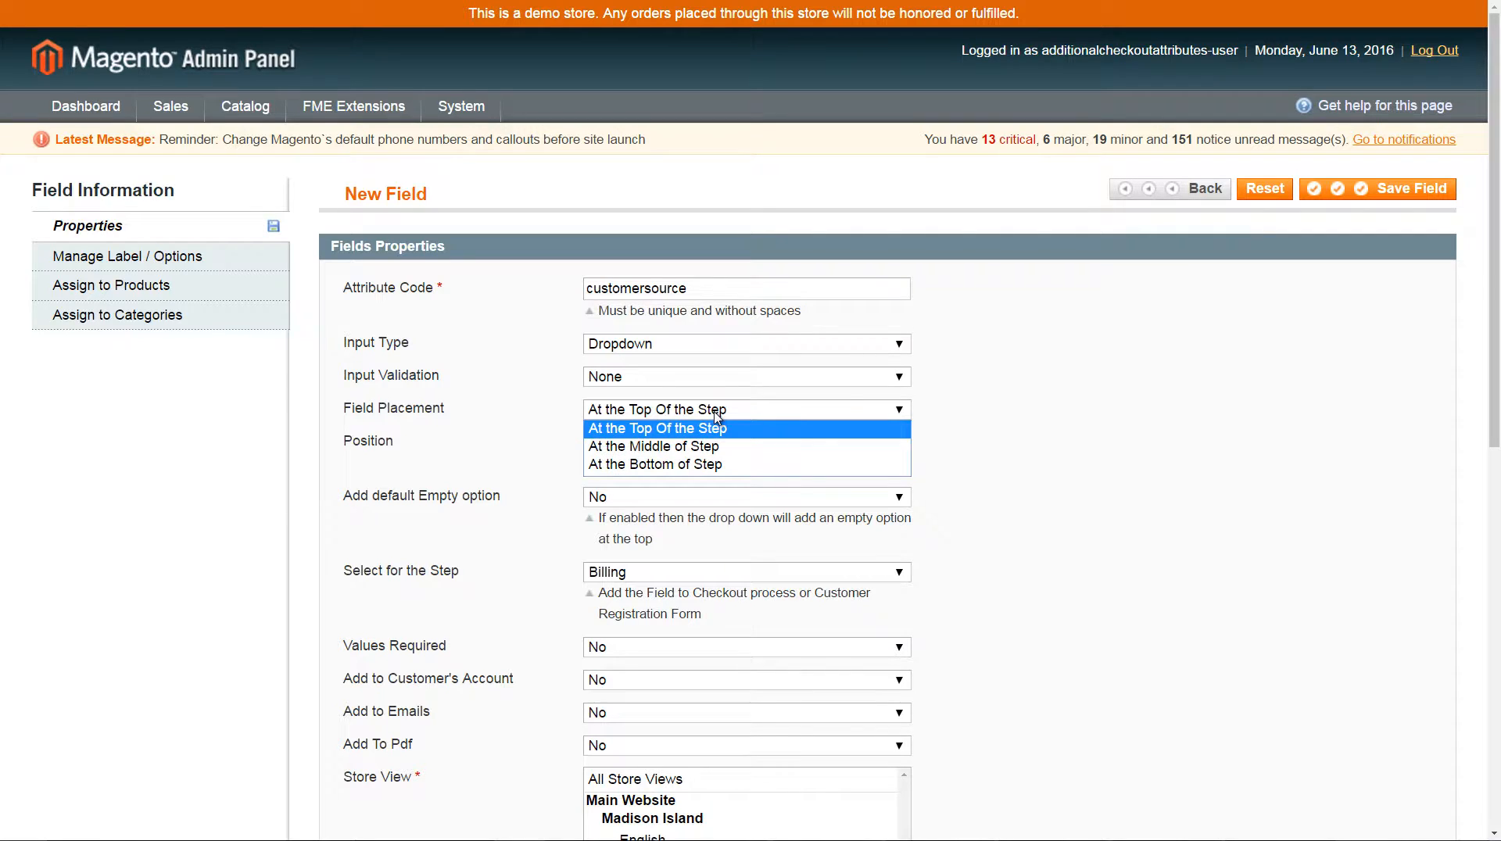
pyautogui.click(657, 428)
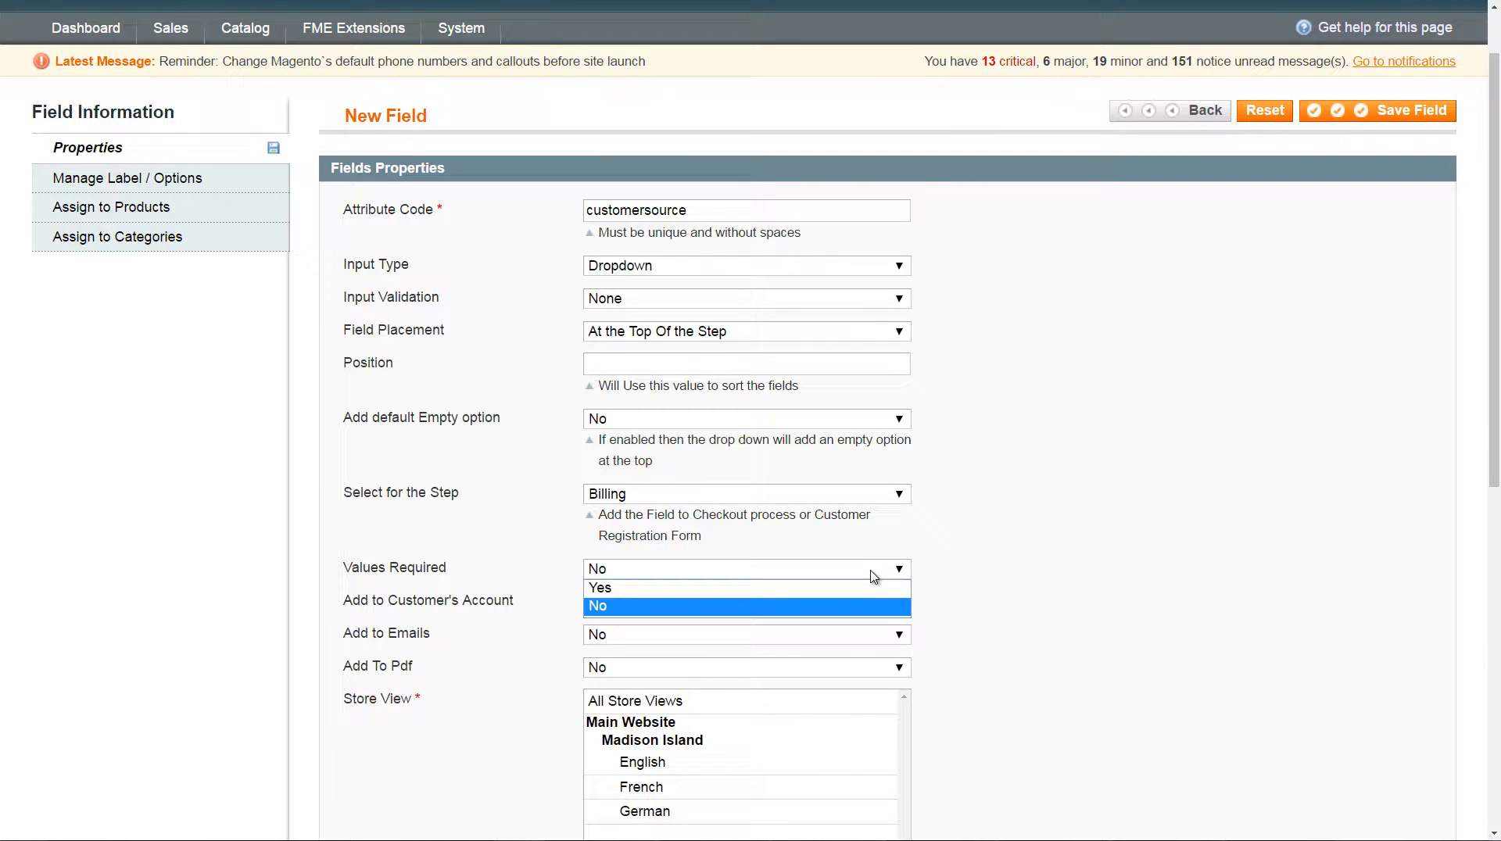
pyautogui.moveTo(843, 588)
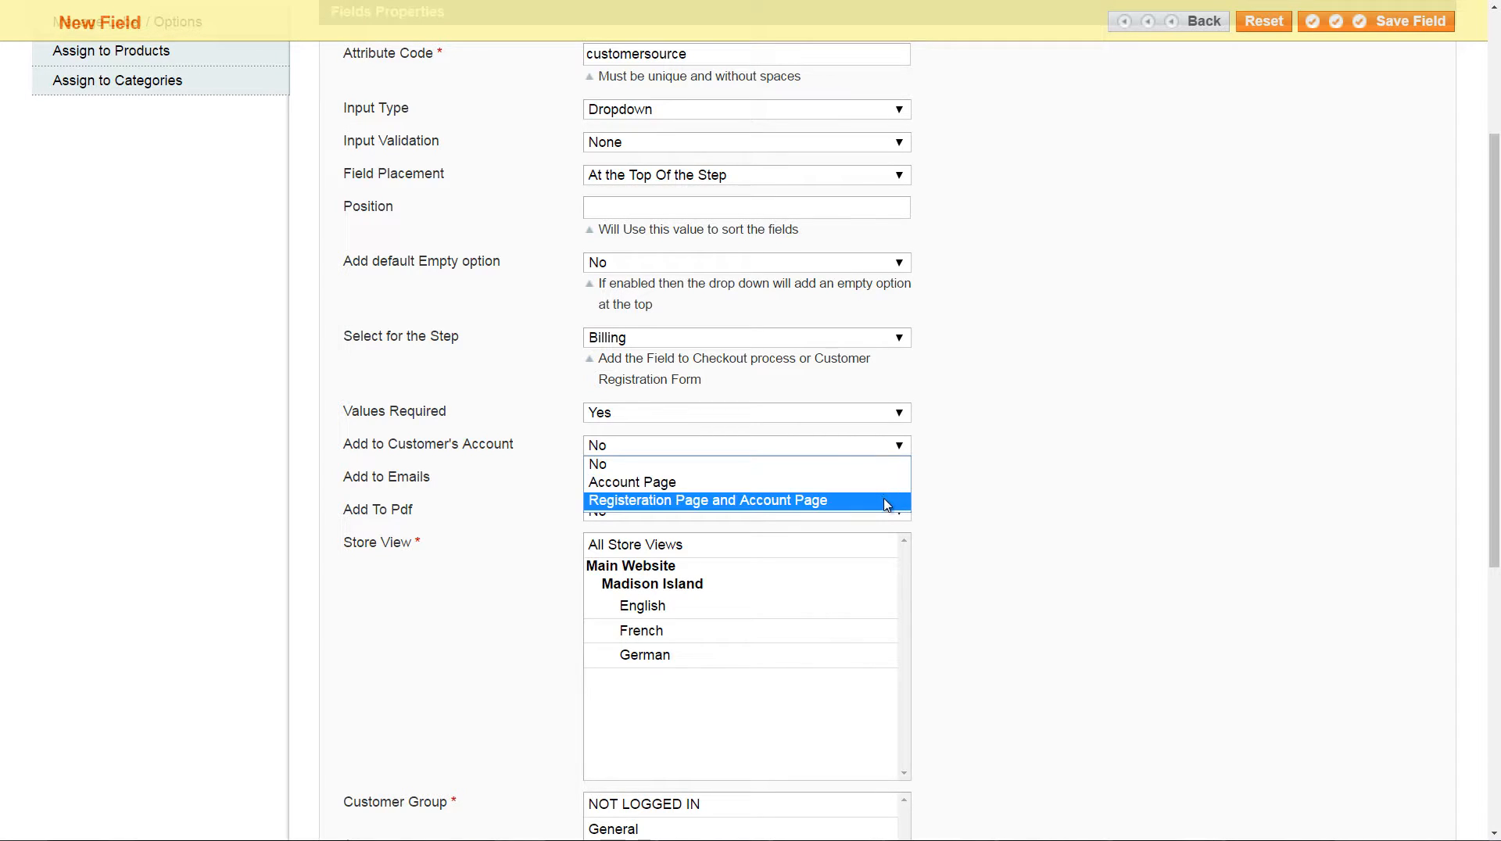
# Step: Show it on Registration and Account Page for NOT LOGGED IN and General groups, then go to Manage Label / Options
pyautogui.click(707, 500)
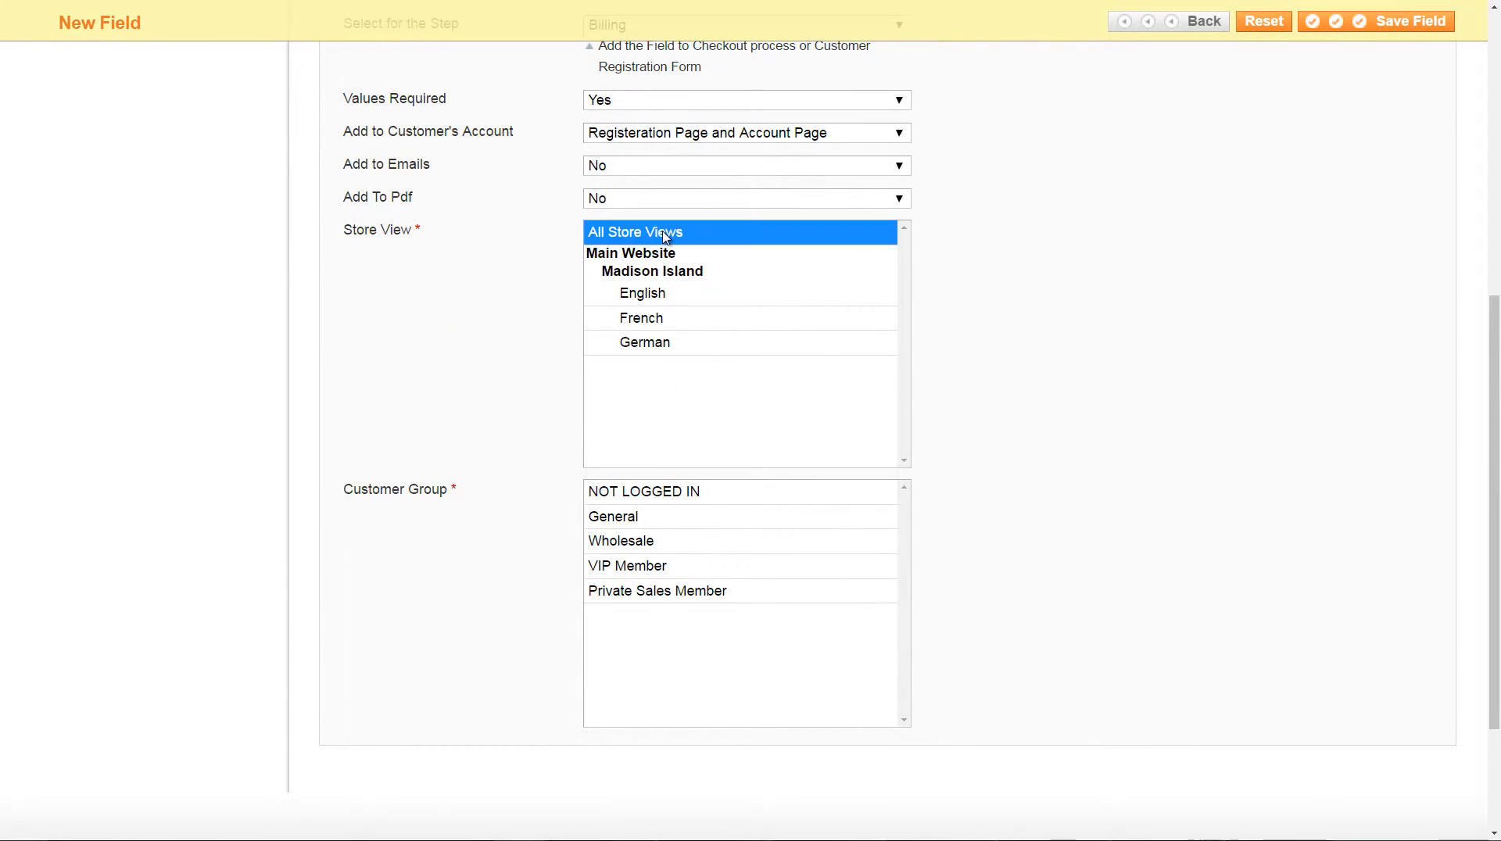
pyautogui.click(643, 491)
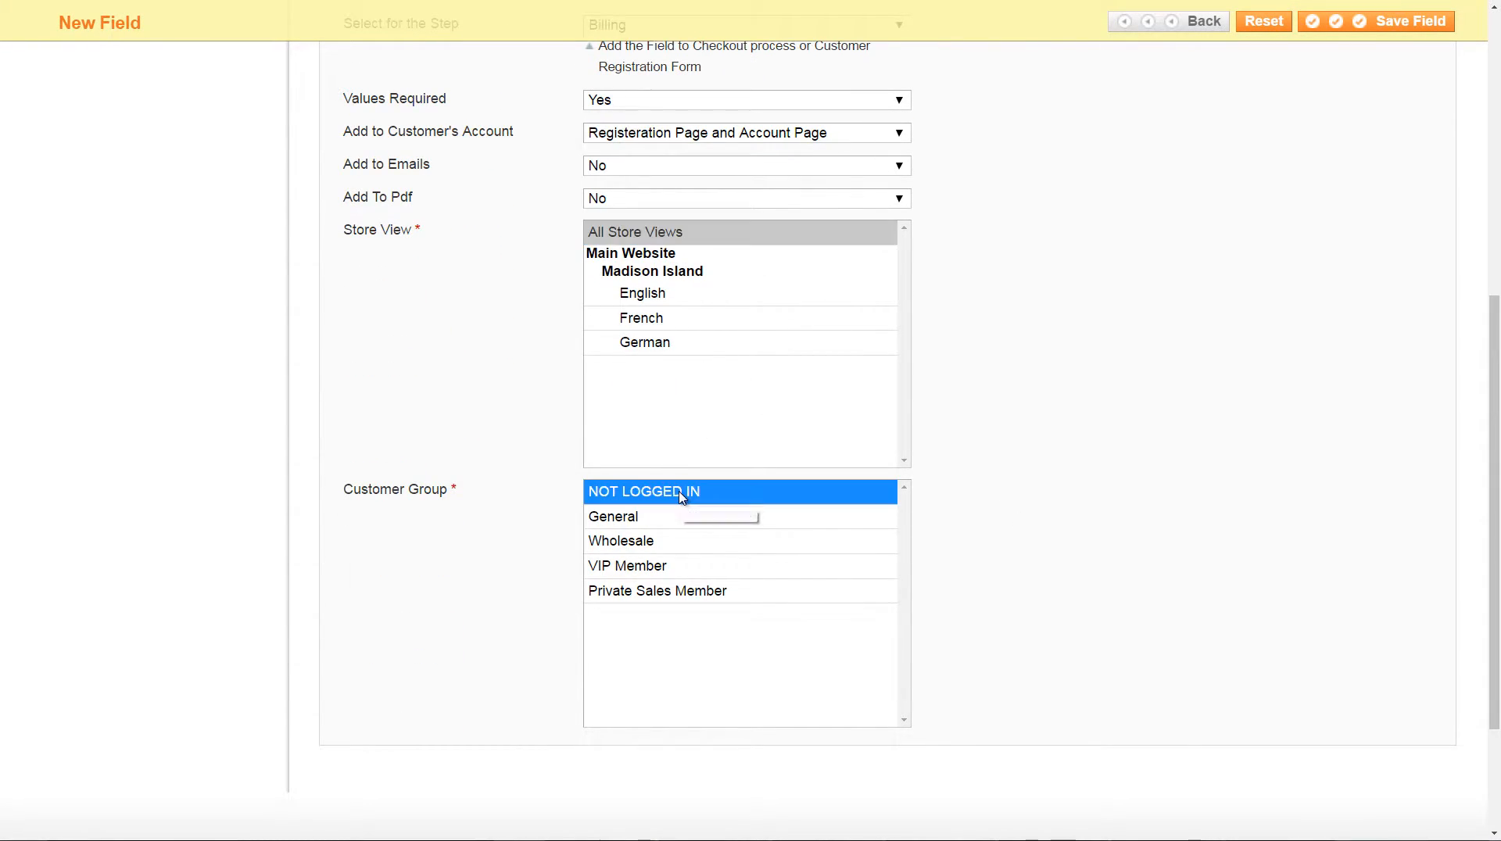
pyautogui.click(613, 518)
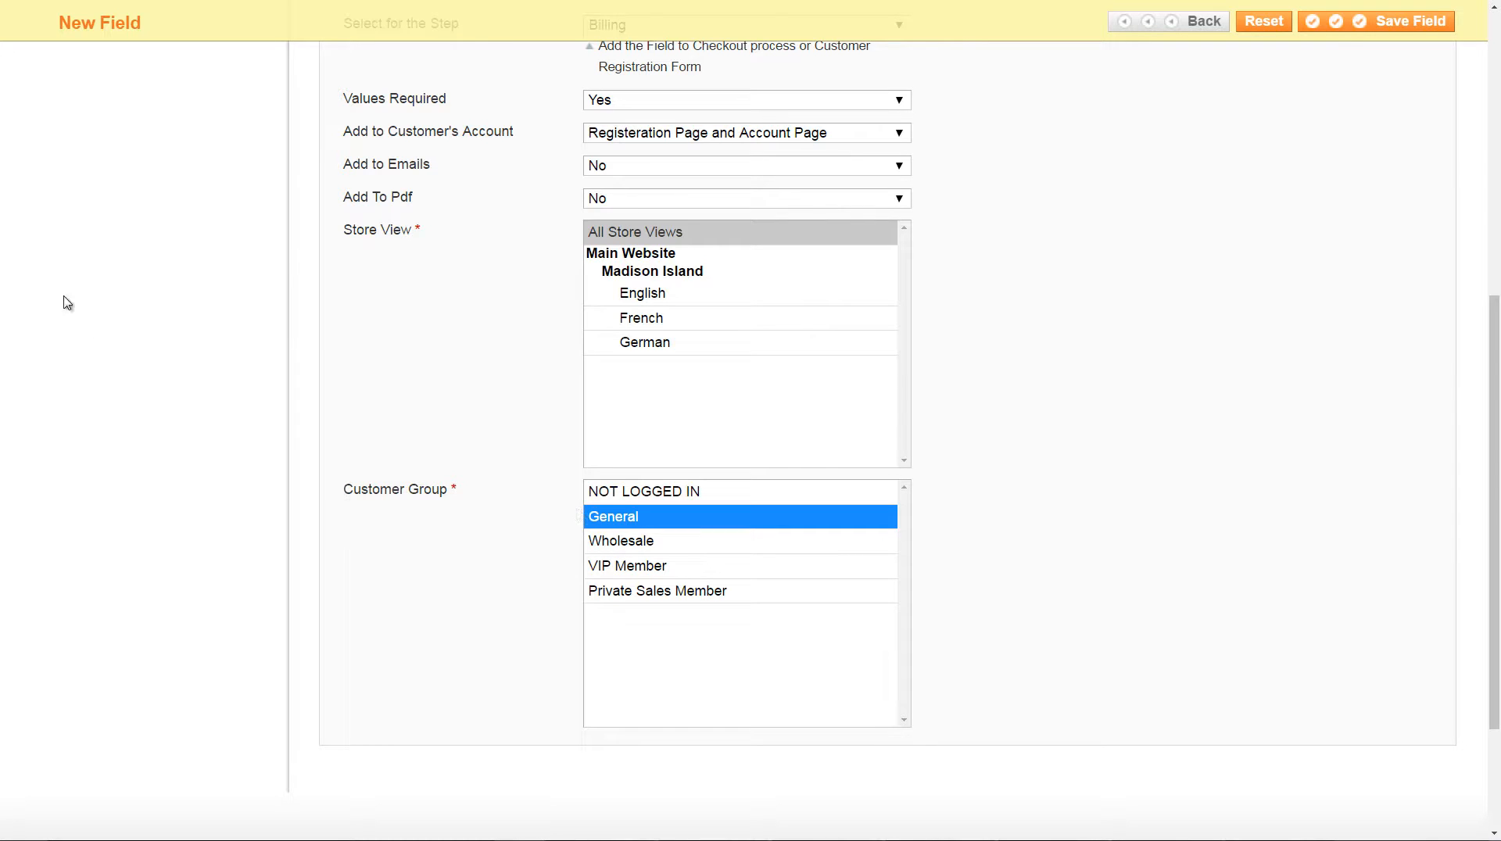
pyautogui.scroll(3)
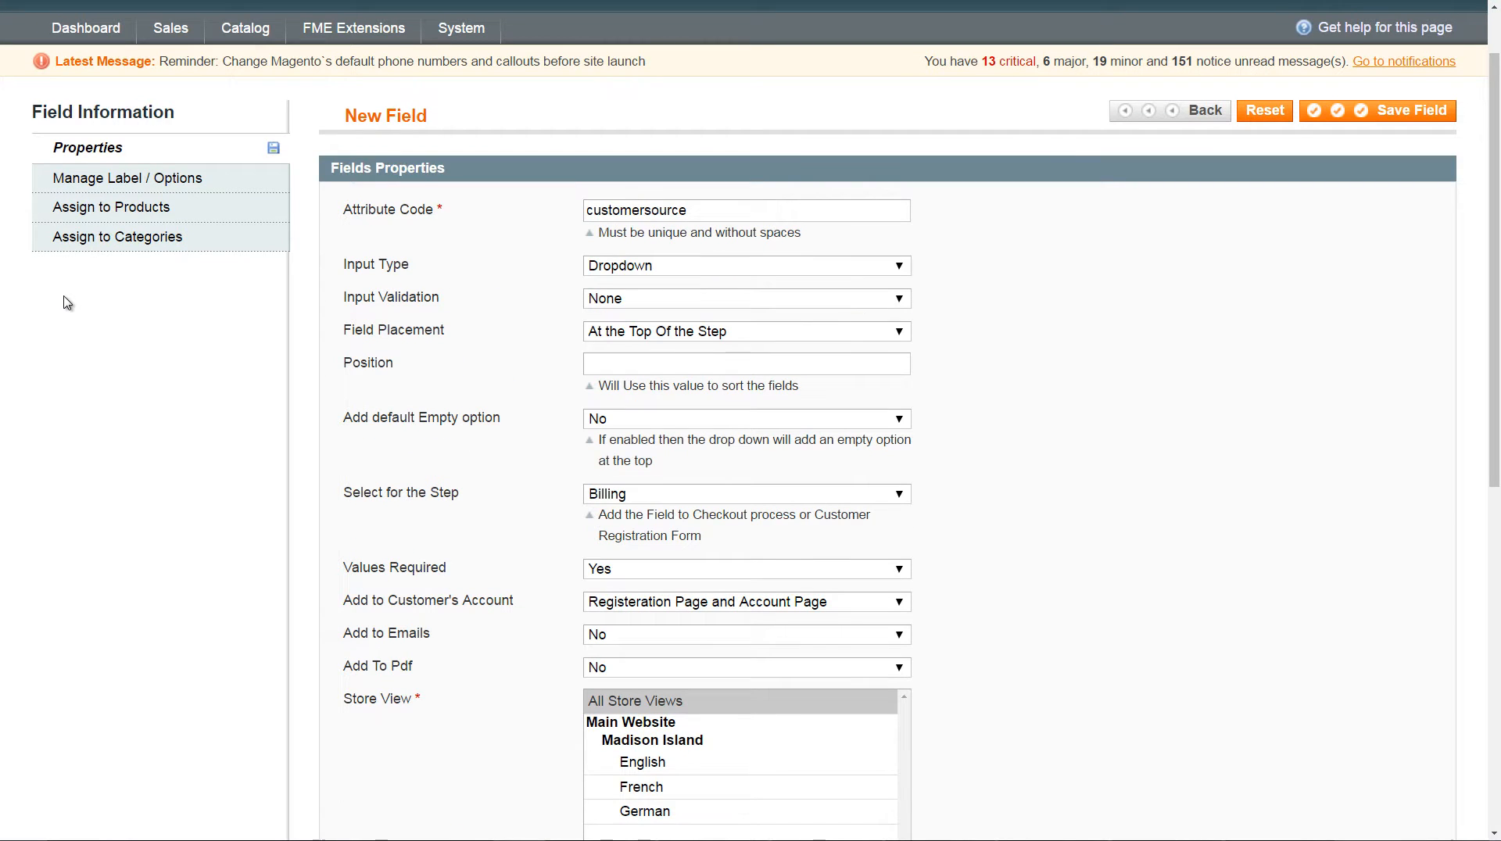
pyautogui.click(127, 179)
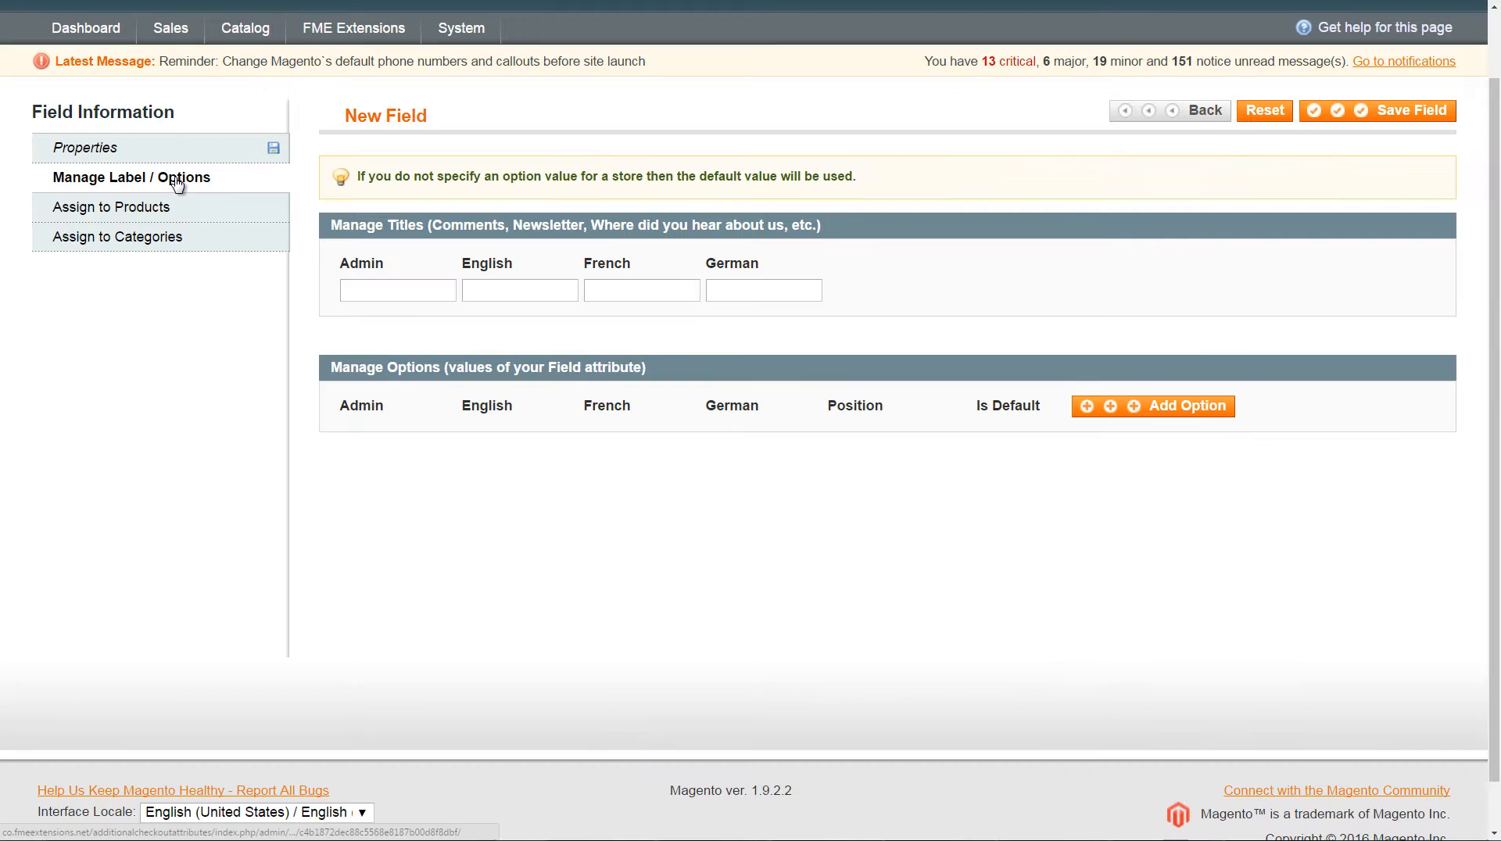
# Step: Enter the admin title 'How did you find us'
pyautogui.click(395, 290)
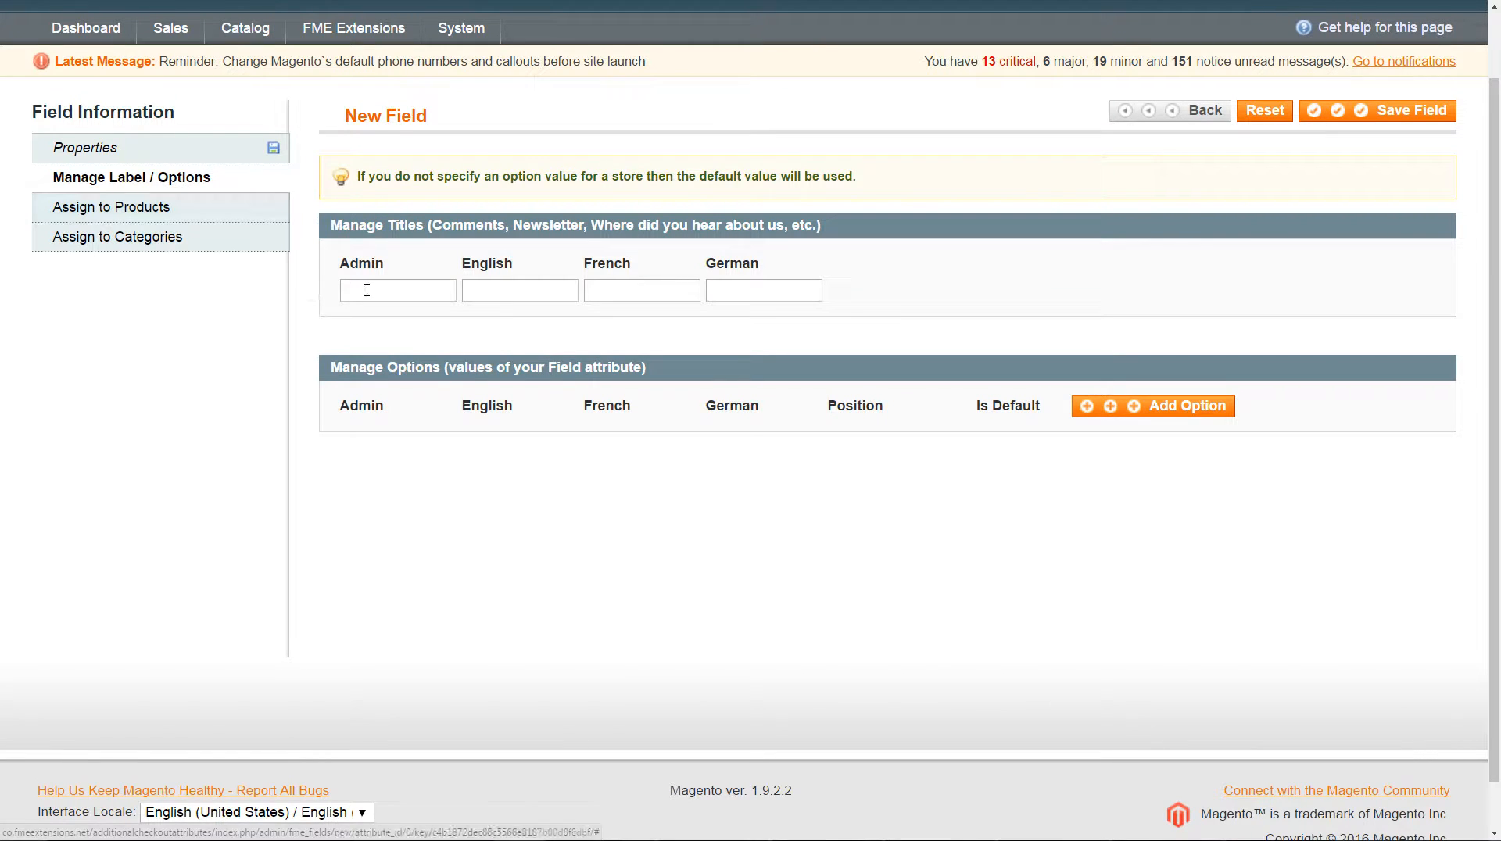
pyautogui.write('H')
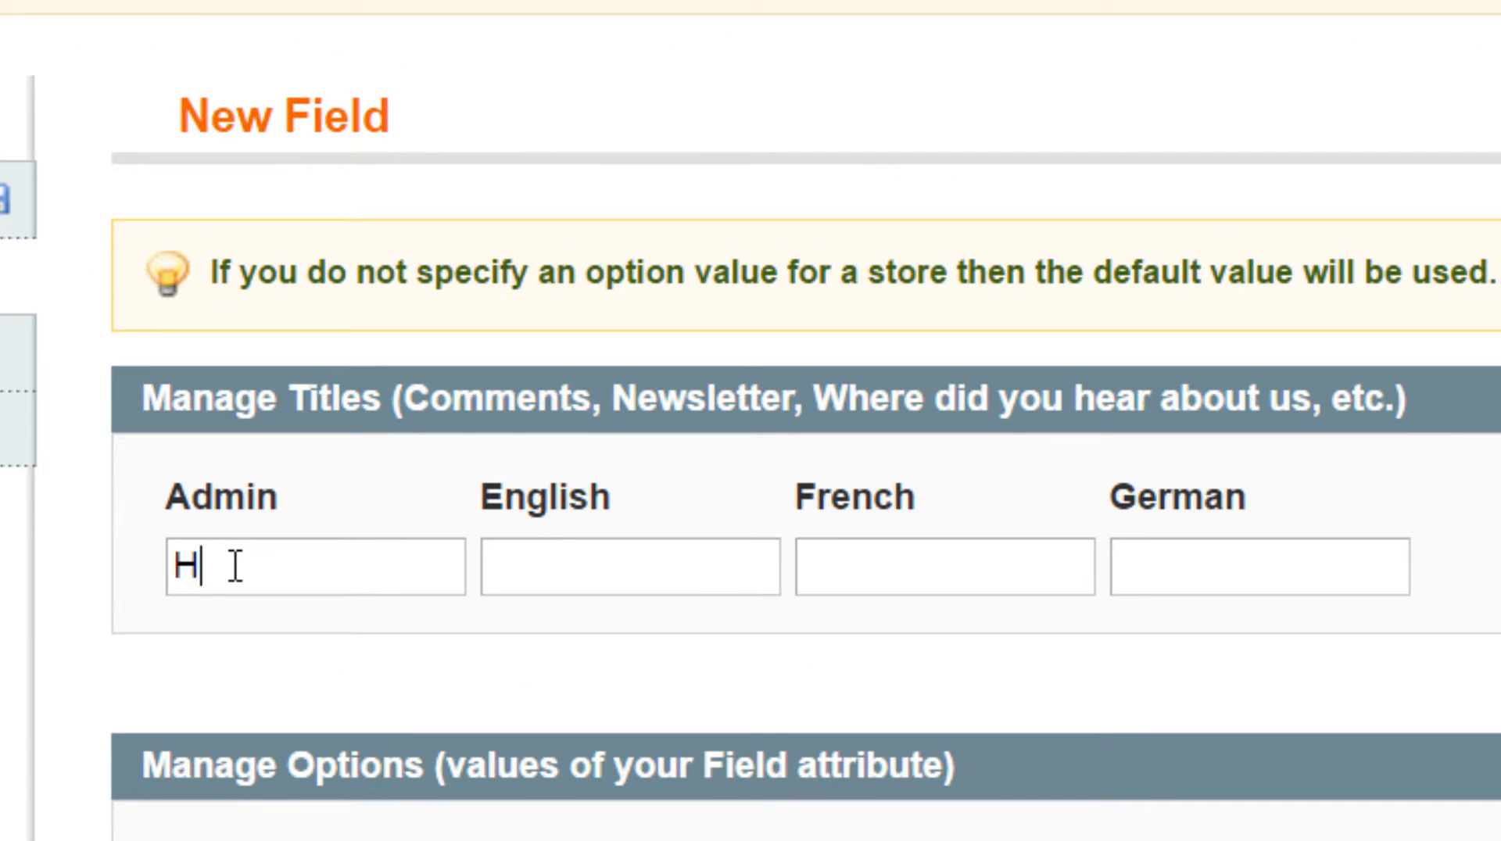
pyautogui.write('ow did you find u')
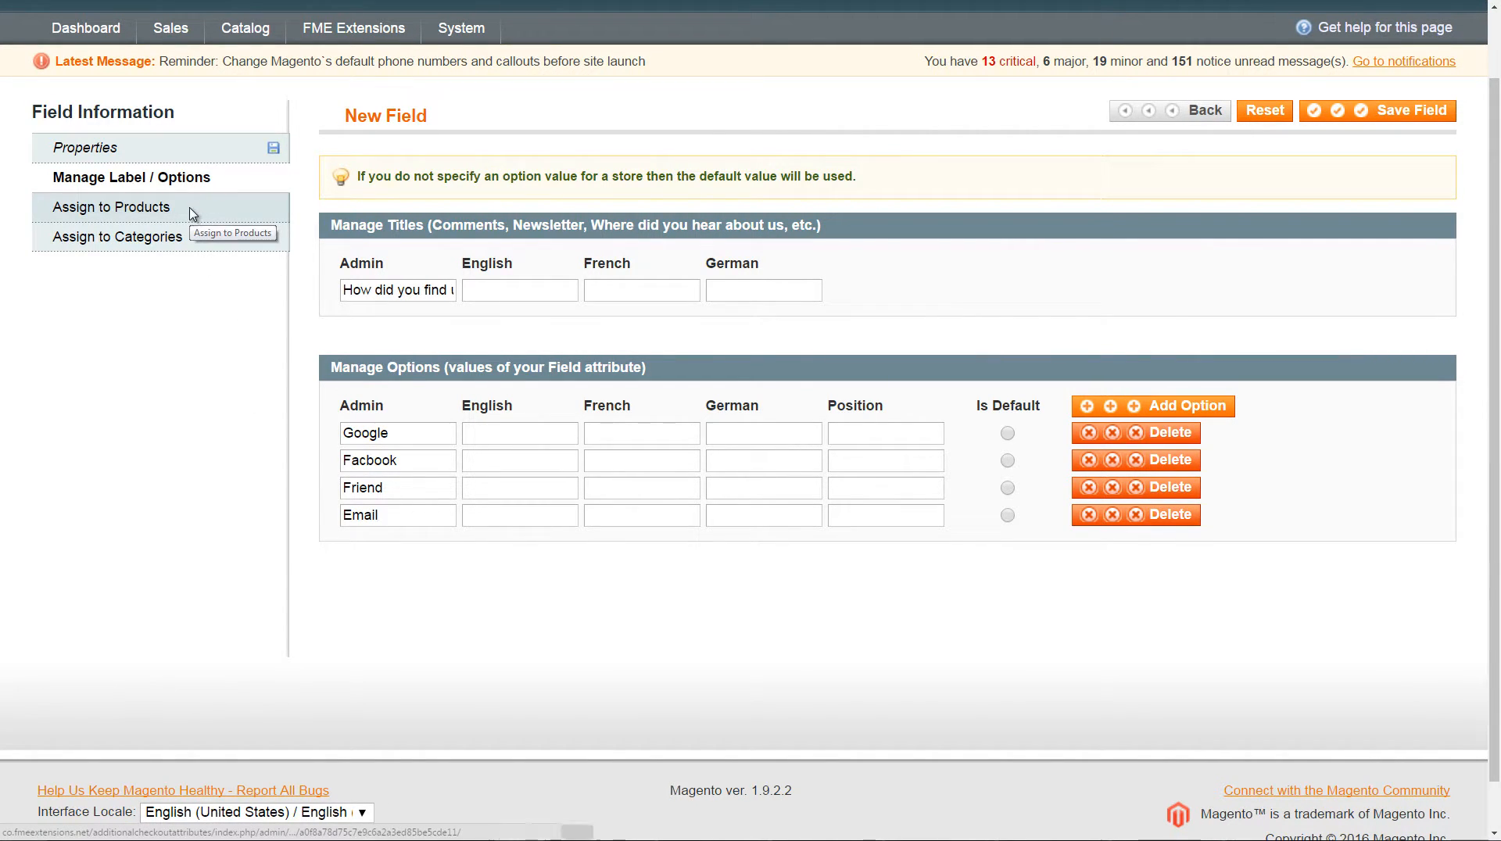
# Step: Review product and category assignment (expanding Women) without assigning, then save the field
pyautogui.click(112, 207)
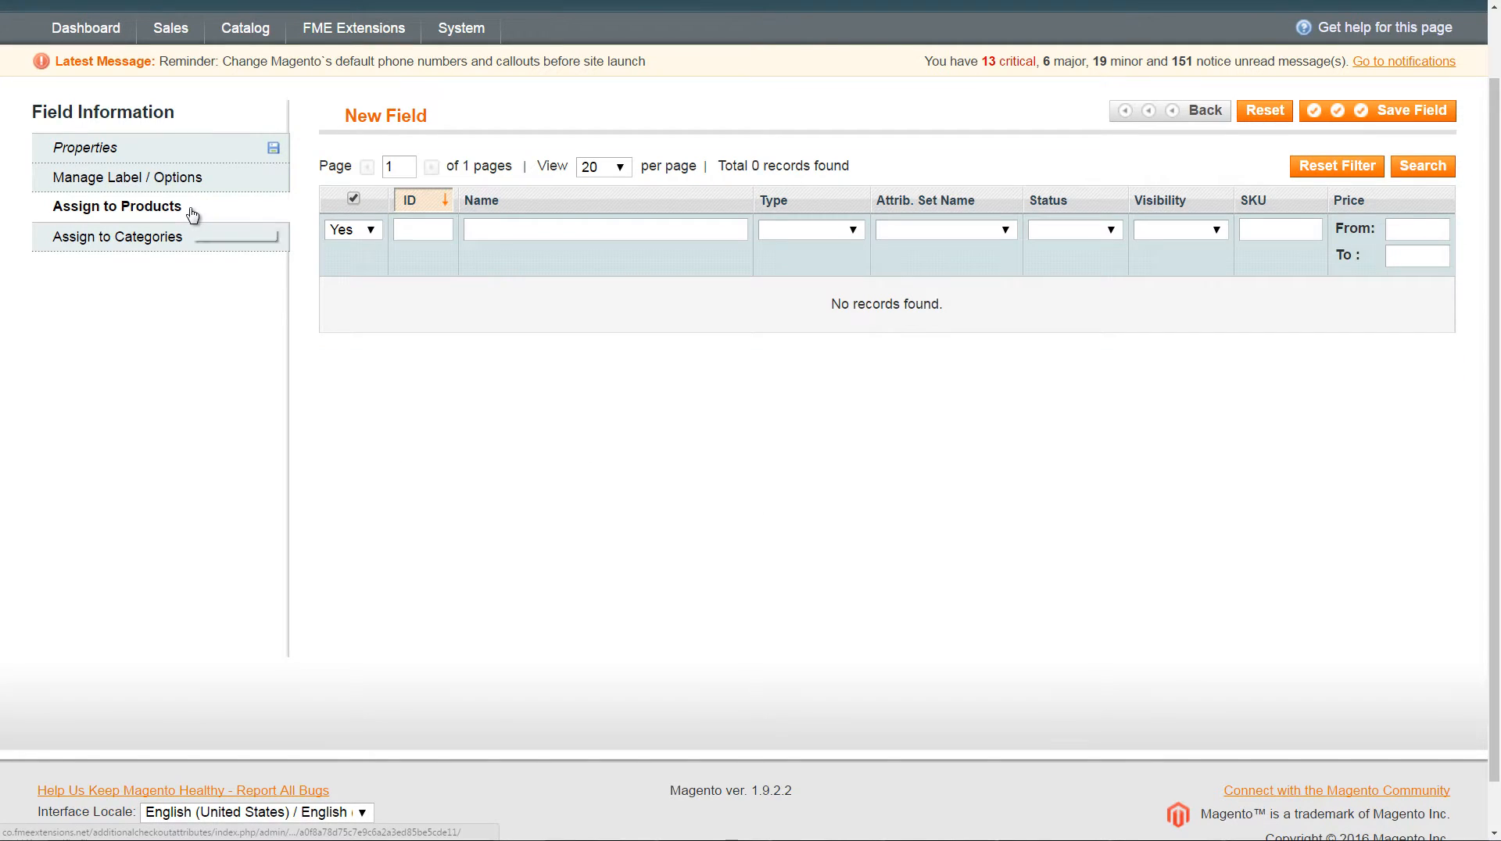
pyautogui.click(122, 236)
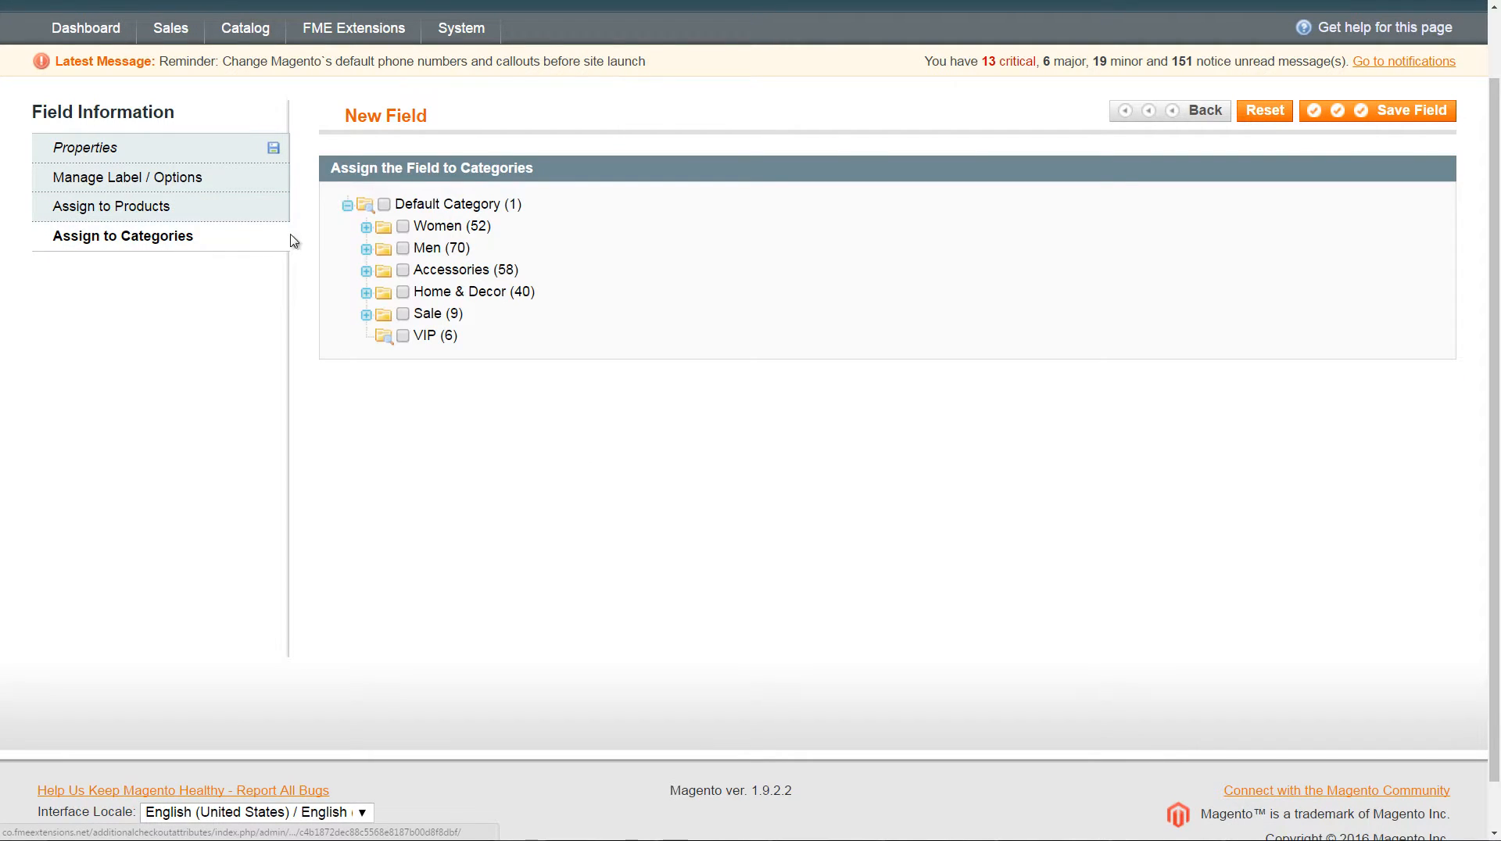
pyautogui.click(366, 227)
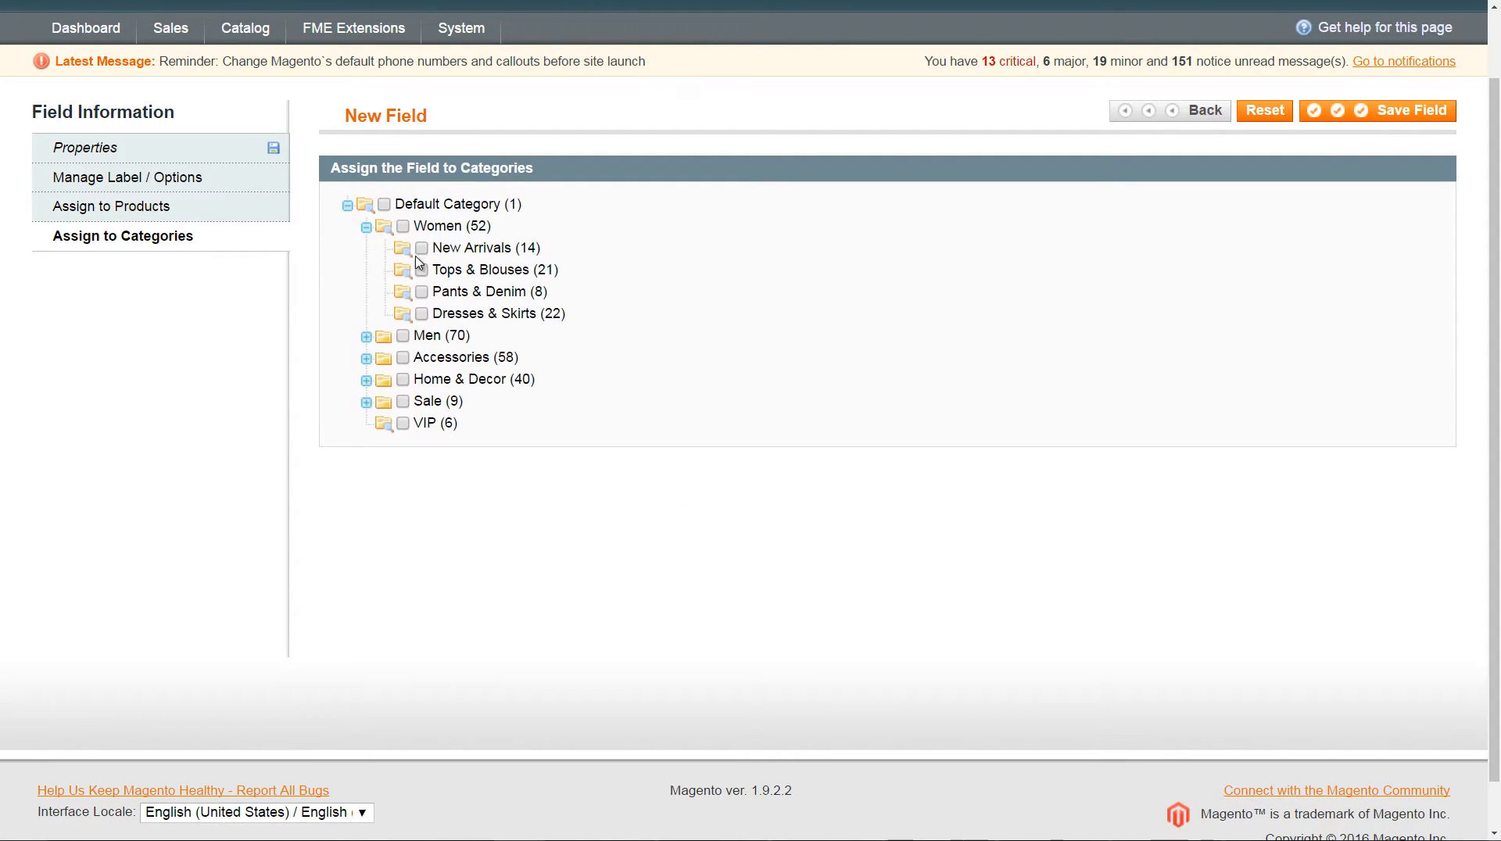
pyautogui.moveTo(1367, 143)
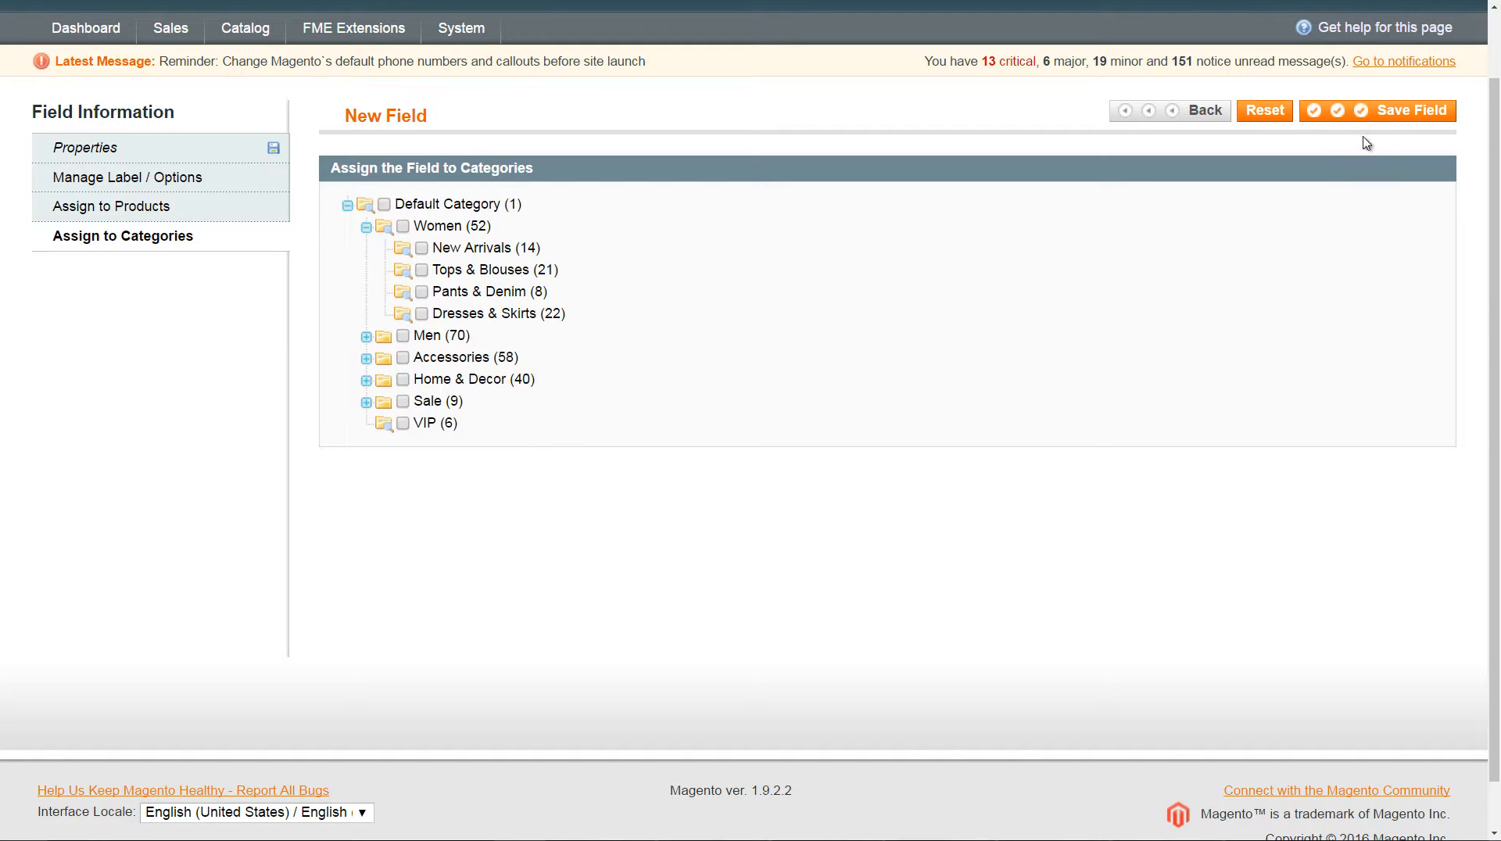
pyautogui.click(1419, 110)
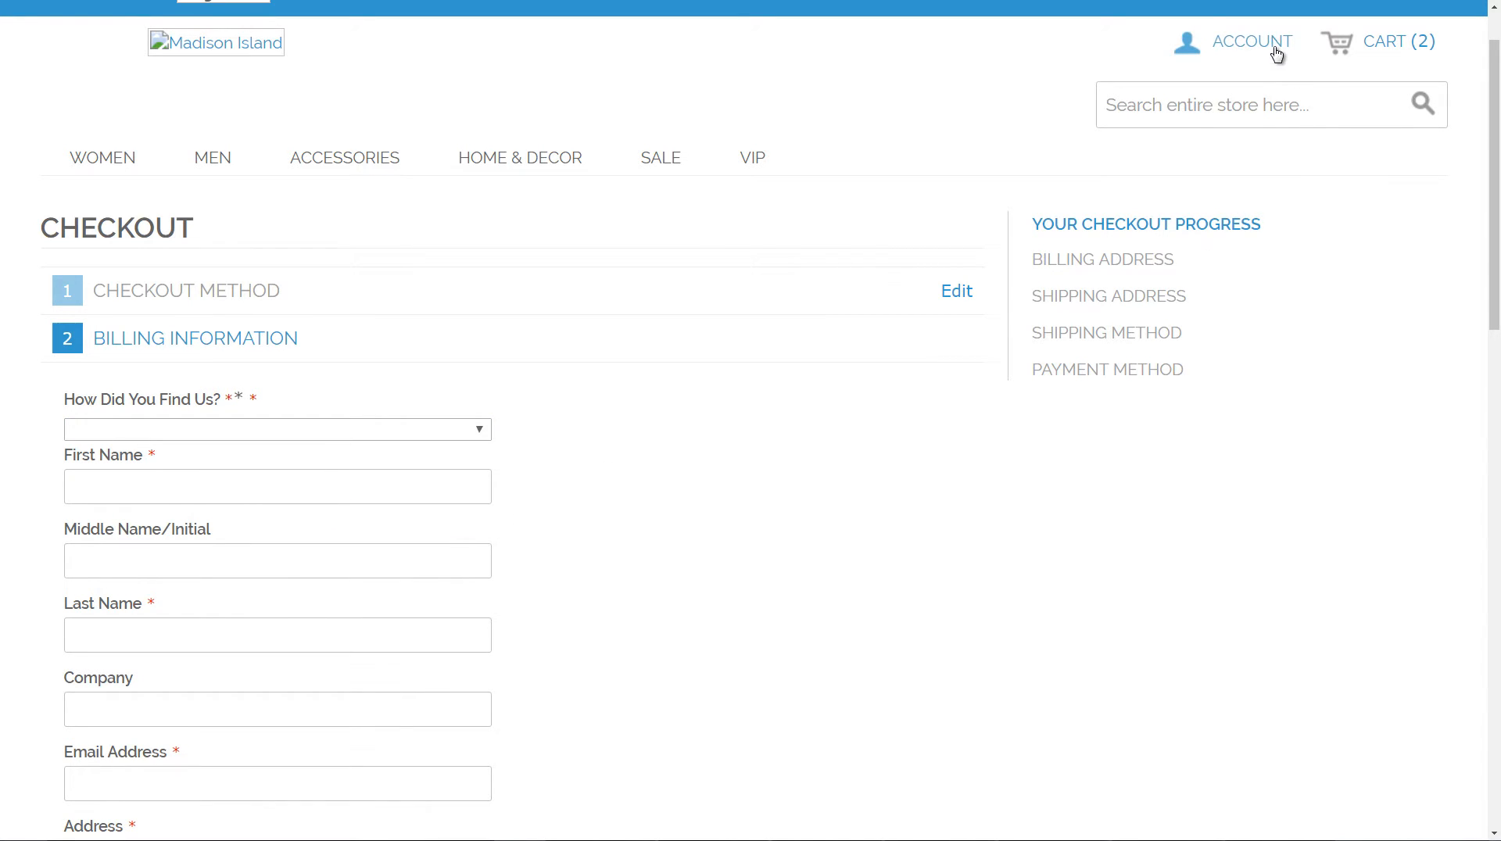
# Step: From the storefront Account menu, go to the Register page
pyautogui.click(1251, 40)
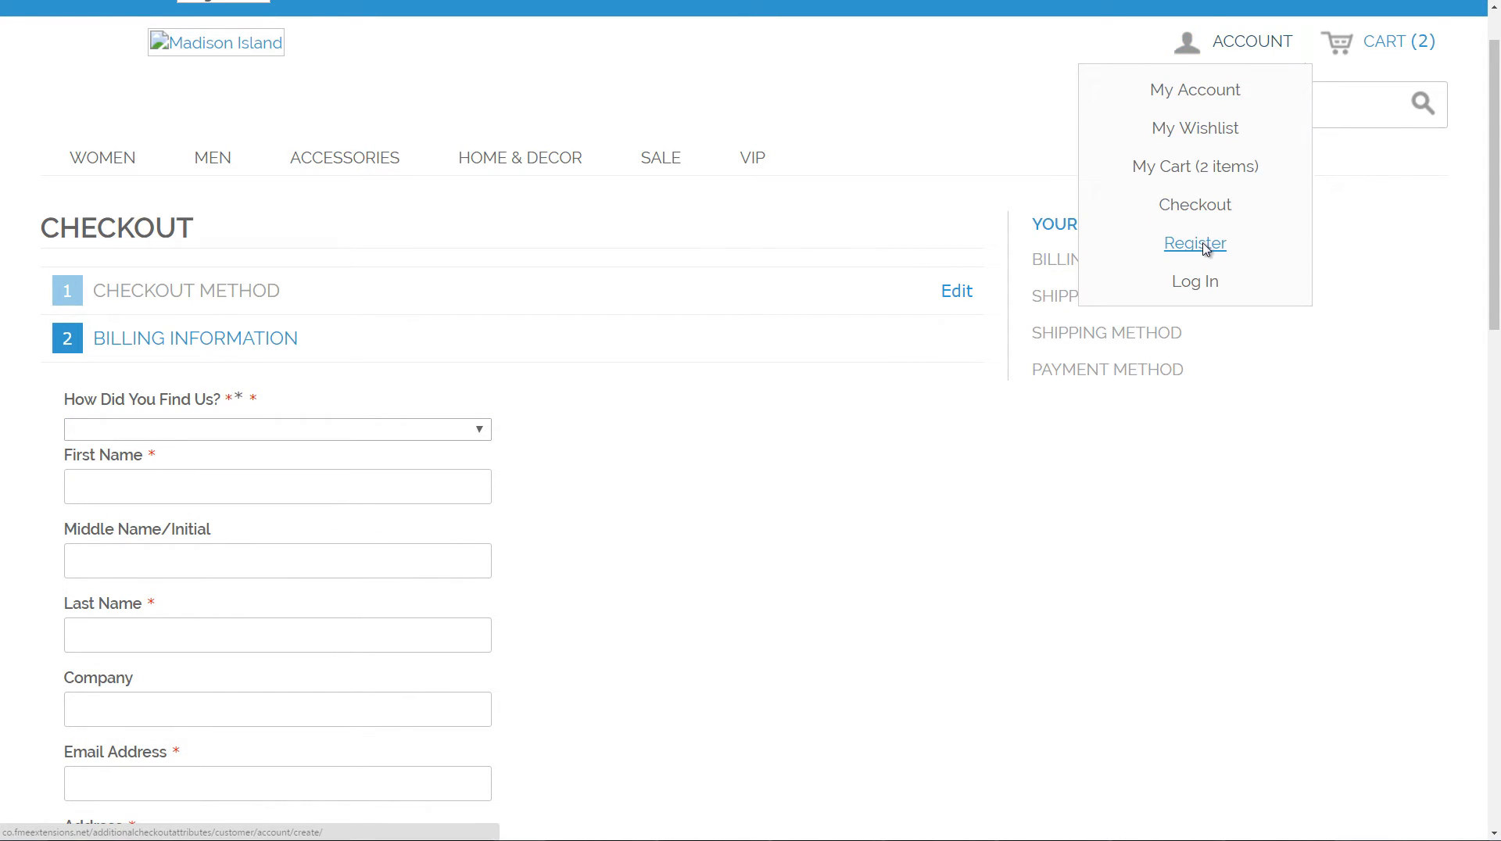
pyautogui.click(1193, 243)
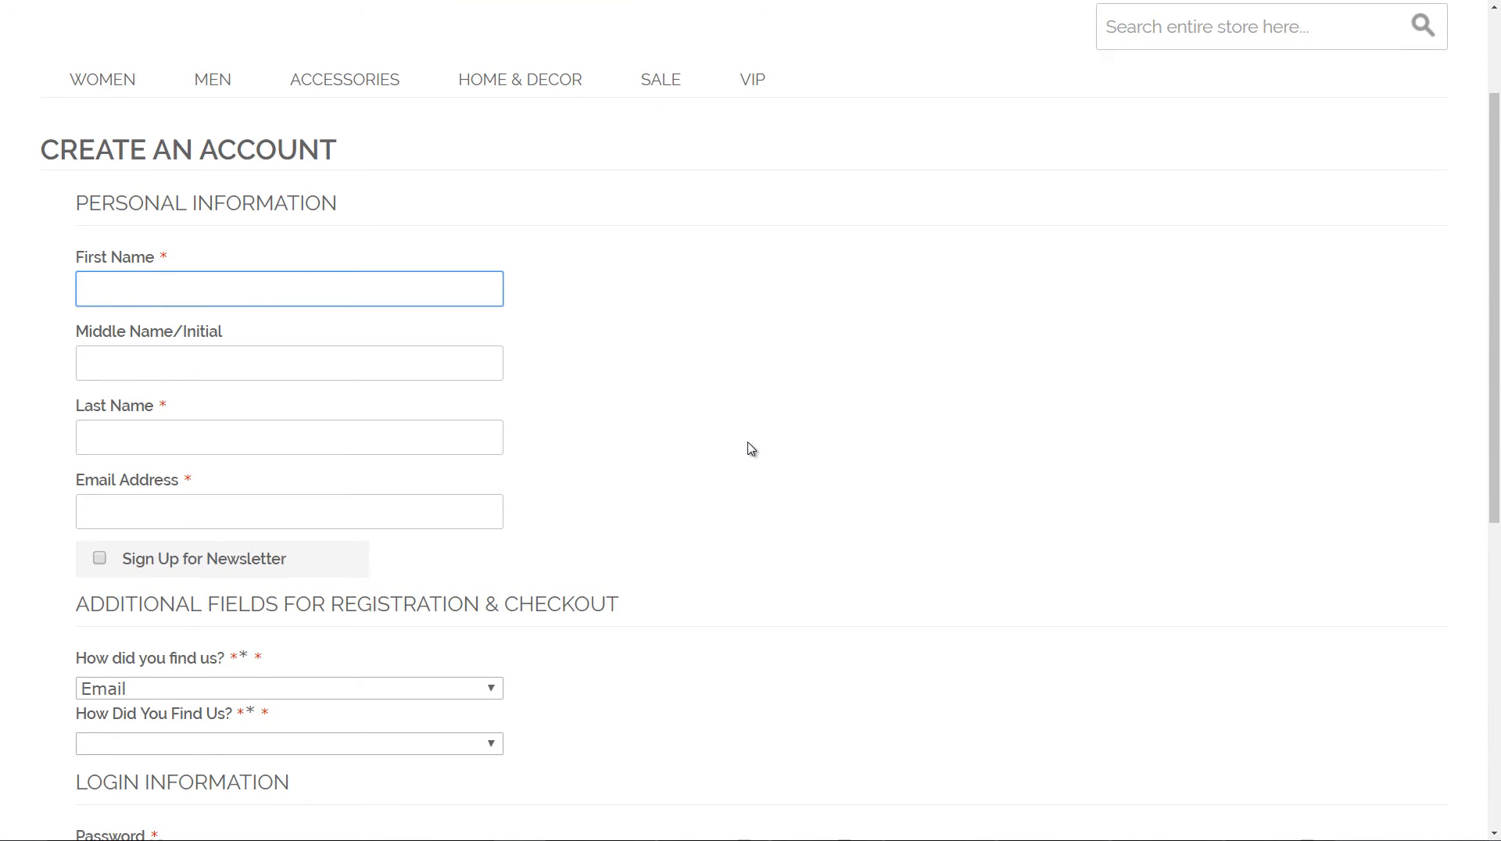
# Step: Expand the 'How did you find us?' dropdown showing Email, Facbook, Friend, Google
pyautogui.click(287, 688)
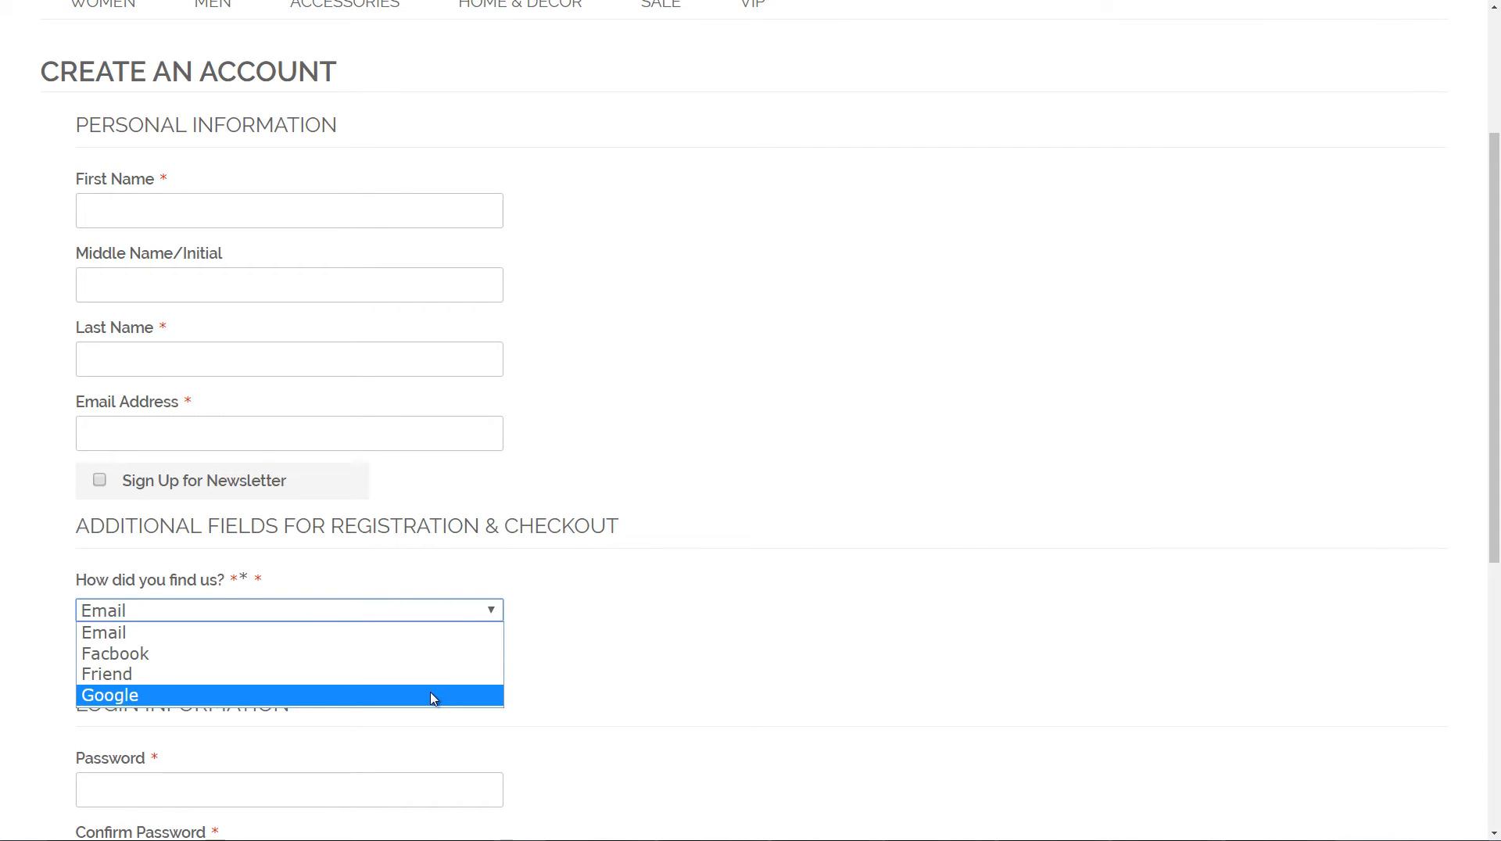
pyautogui.moveTo(752, 540)
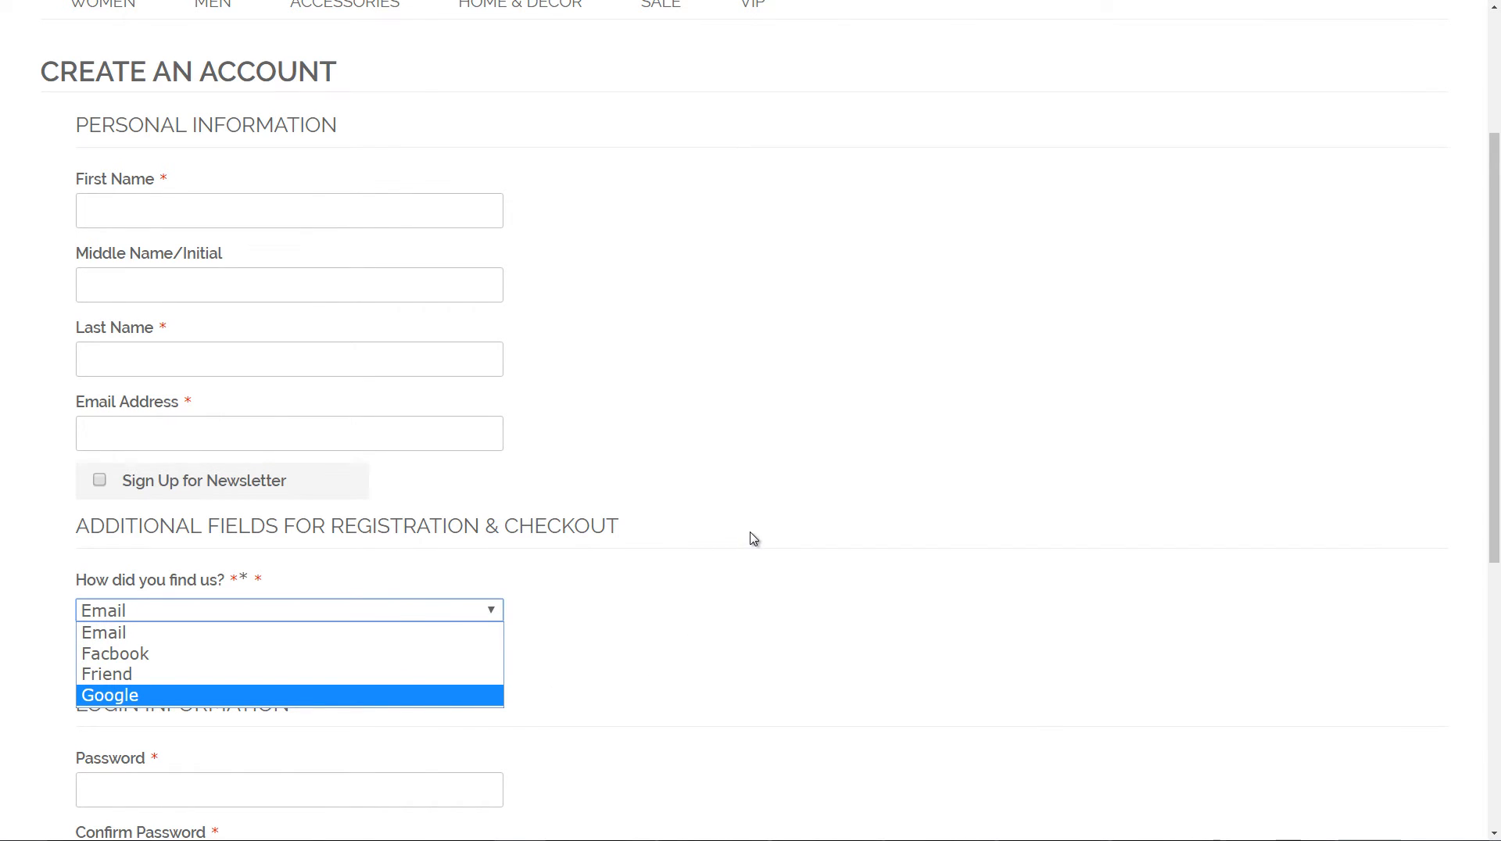